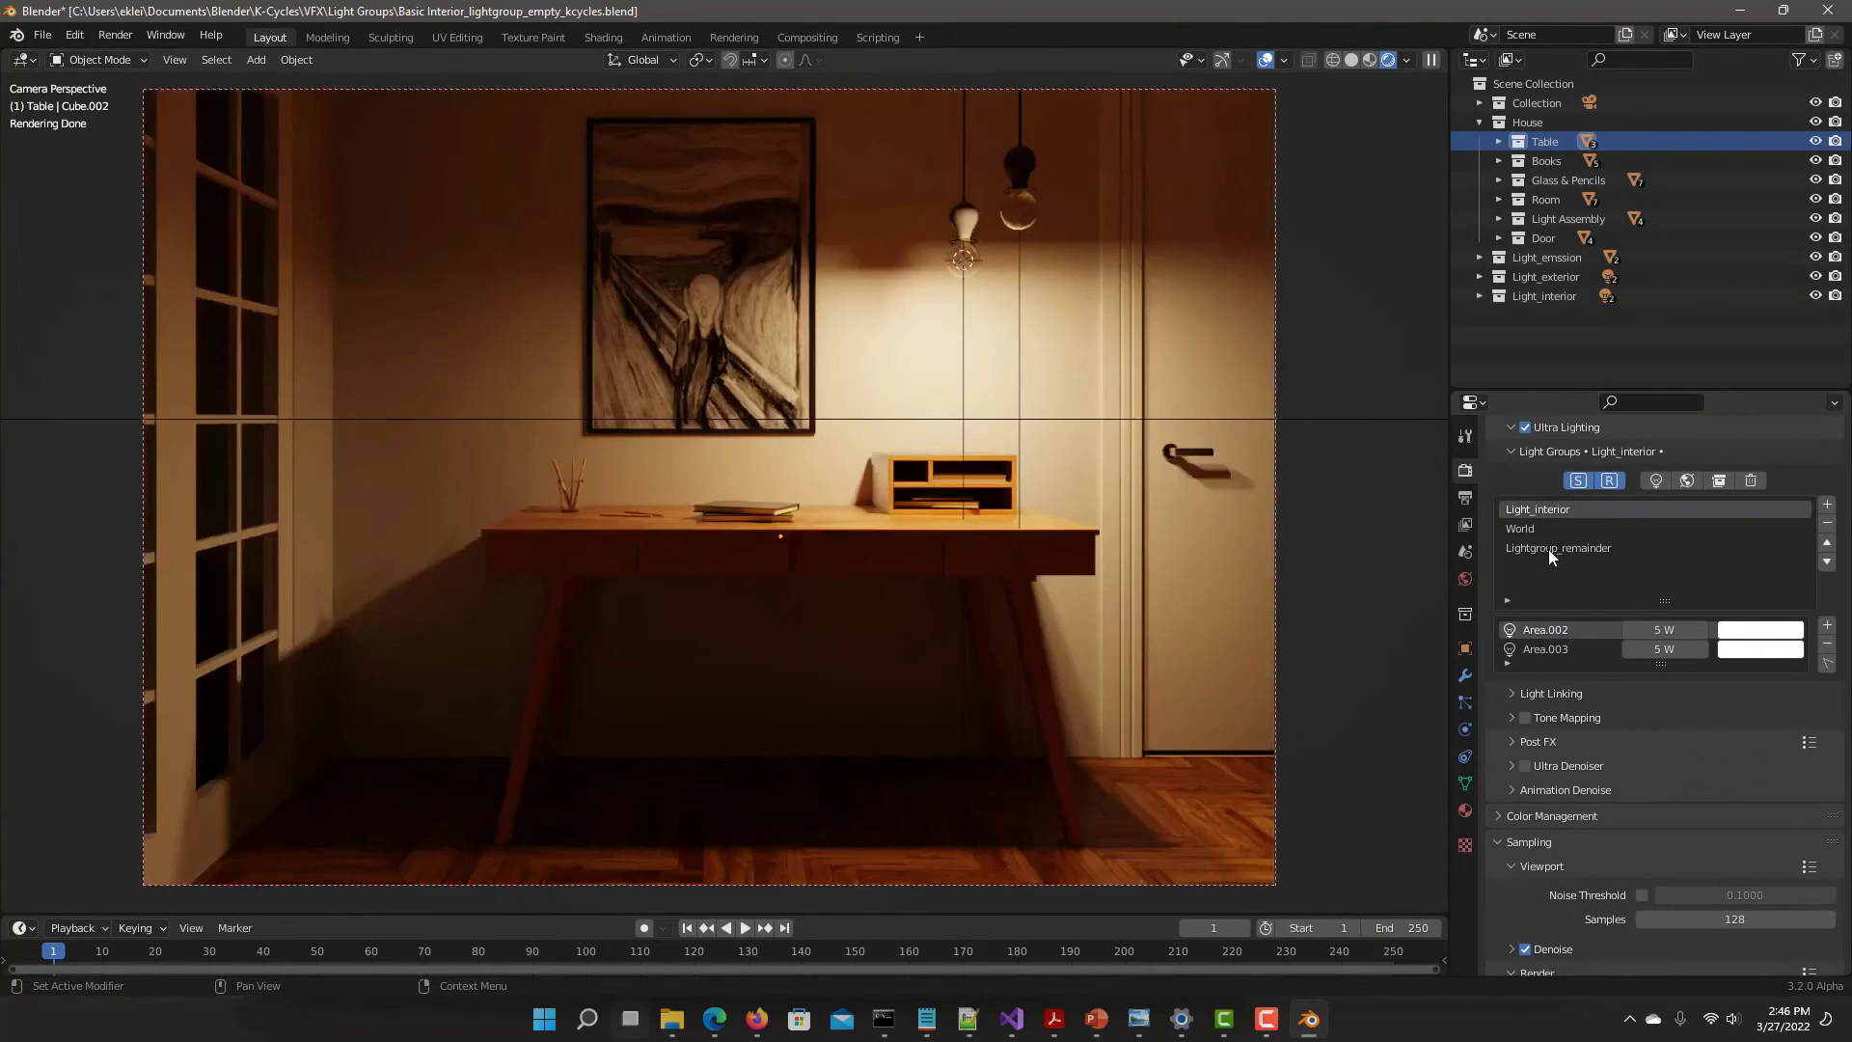
Select Lightgroup_remainder so the room renders in neutral daylight instead of warm lamp light.
left_click(1558, 547)
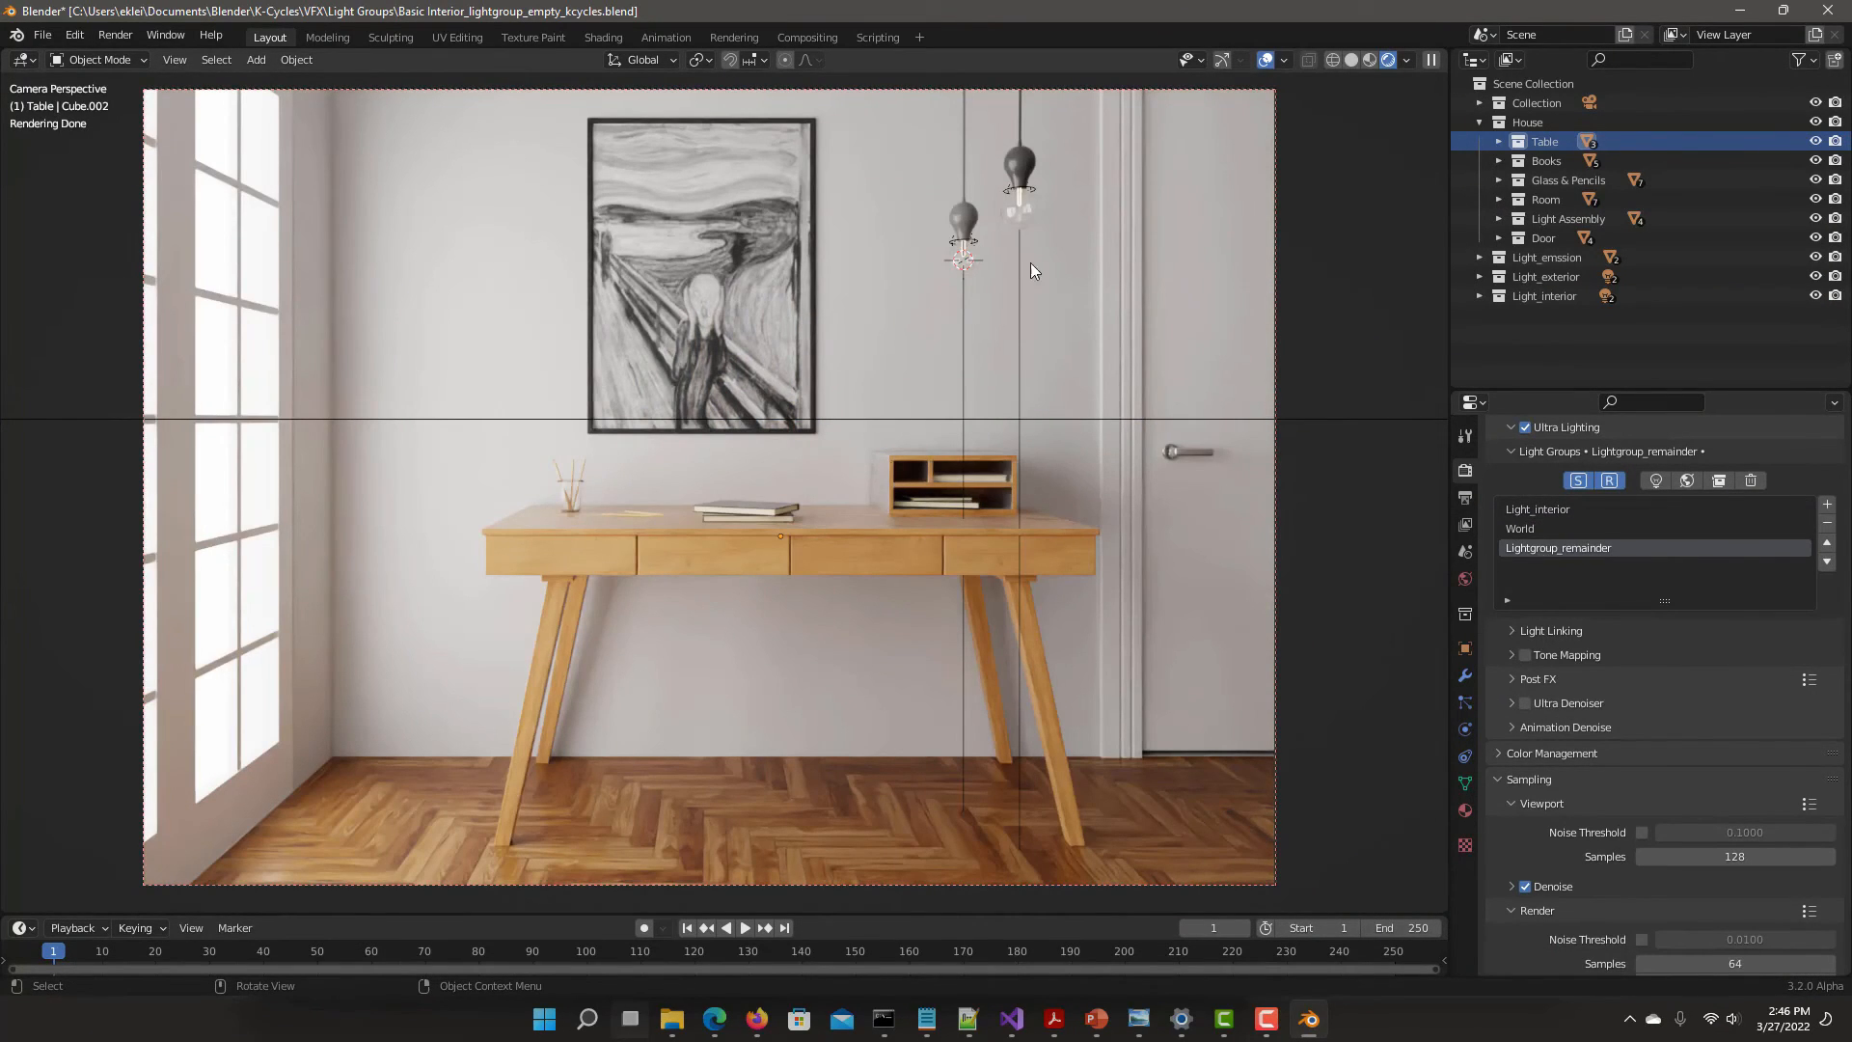
mouse_move(1558, 546)
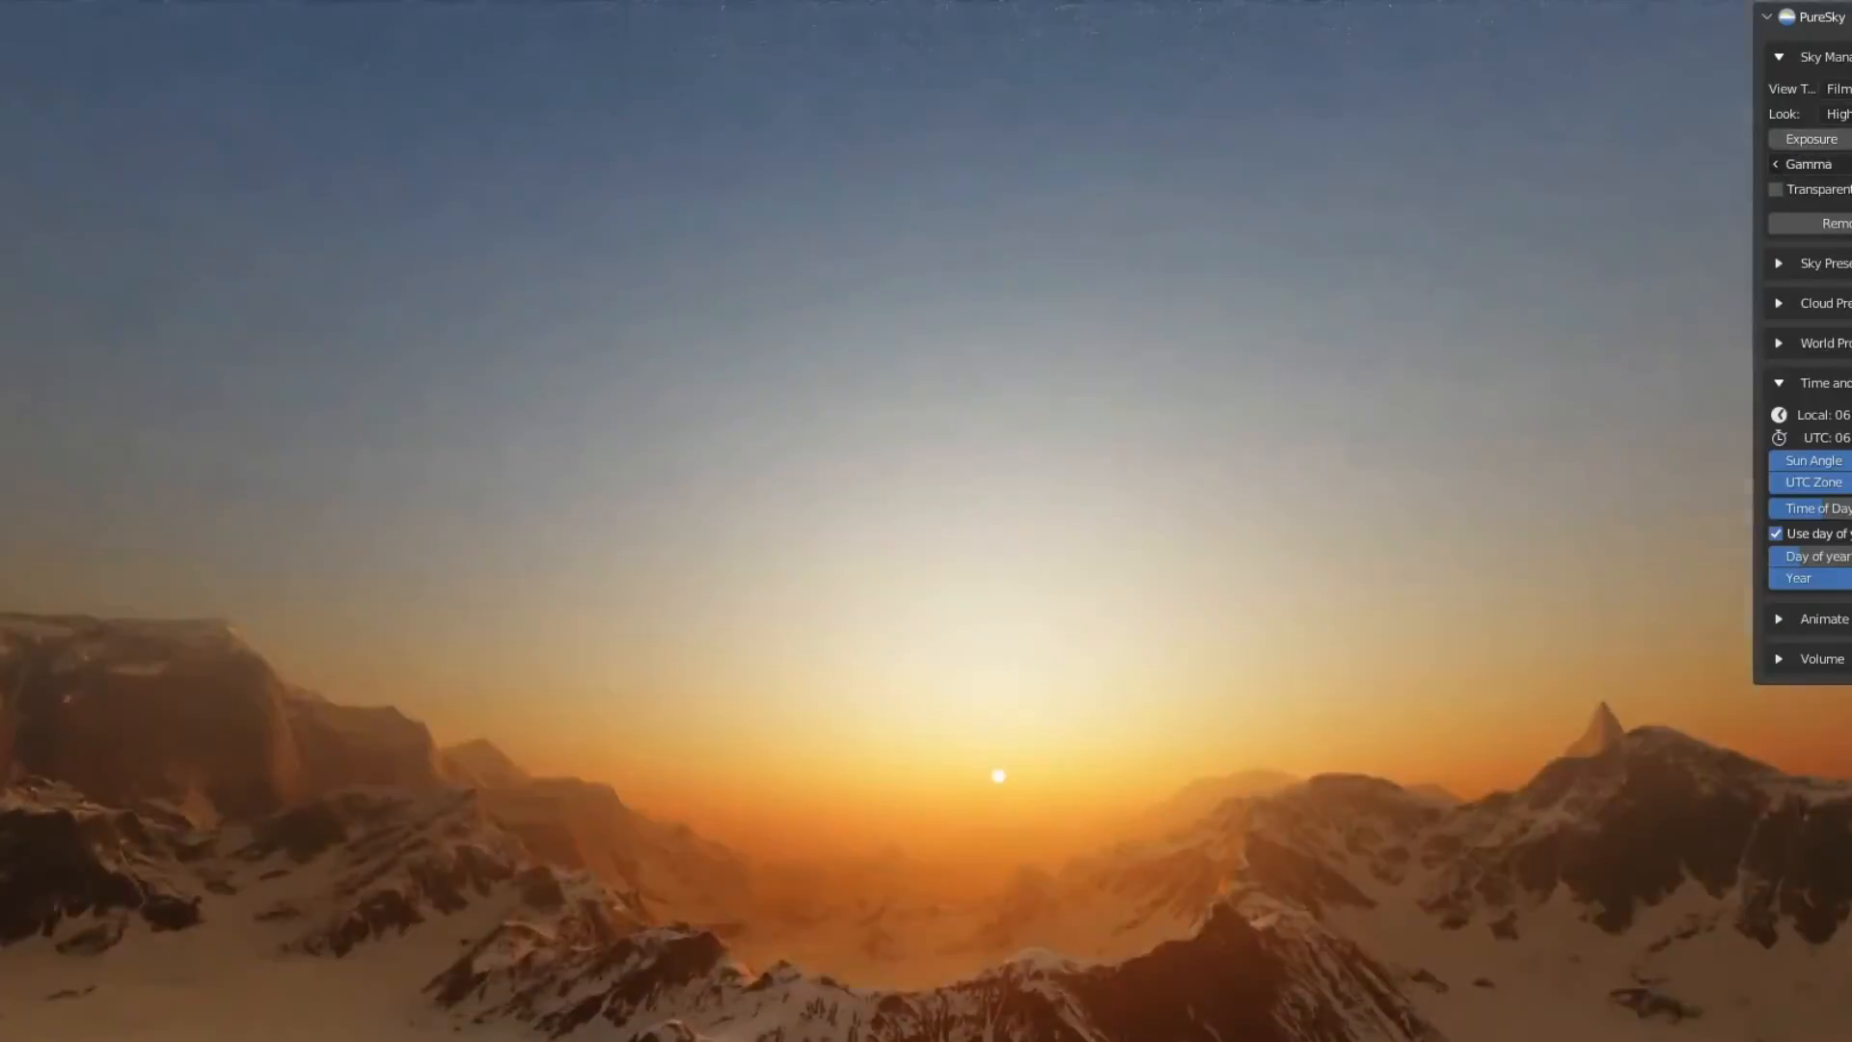
Render the snowy mountain scene in the viewport under the PureSky sunset sky.
left_click(1775, 190)
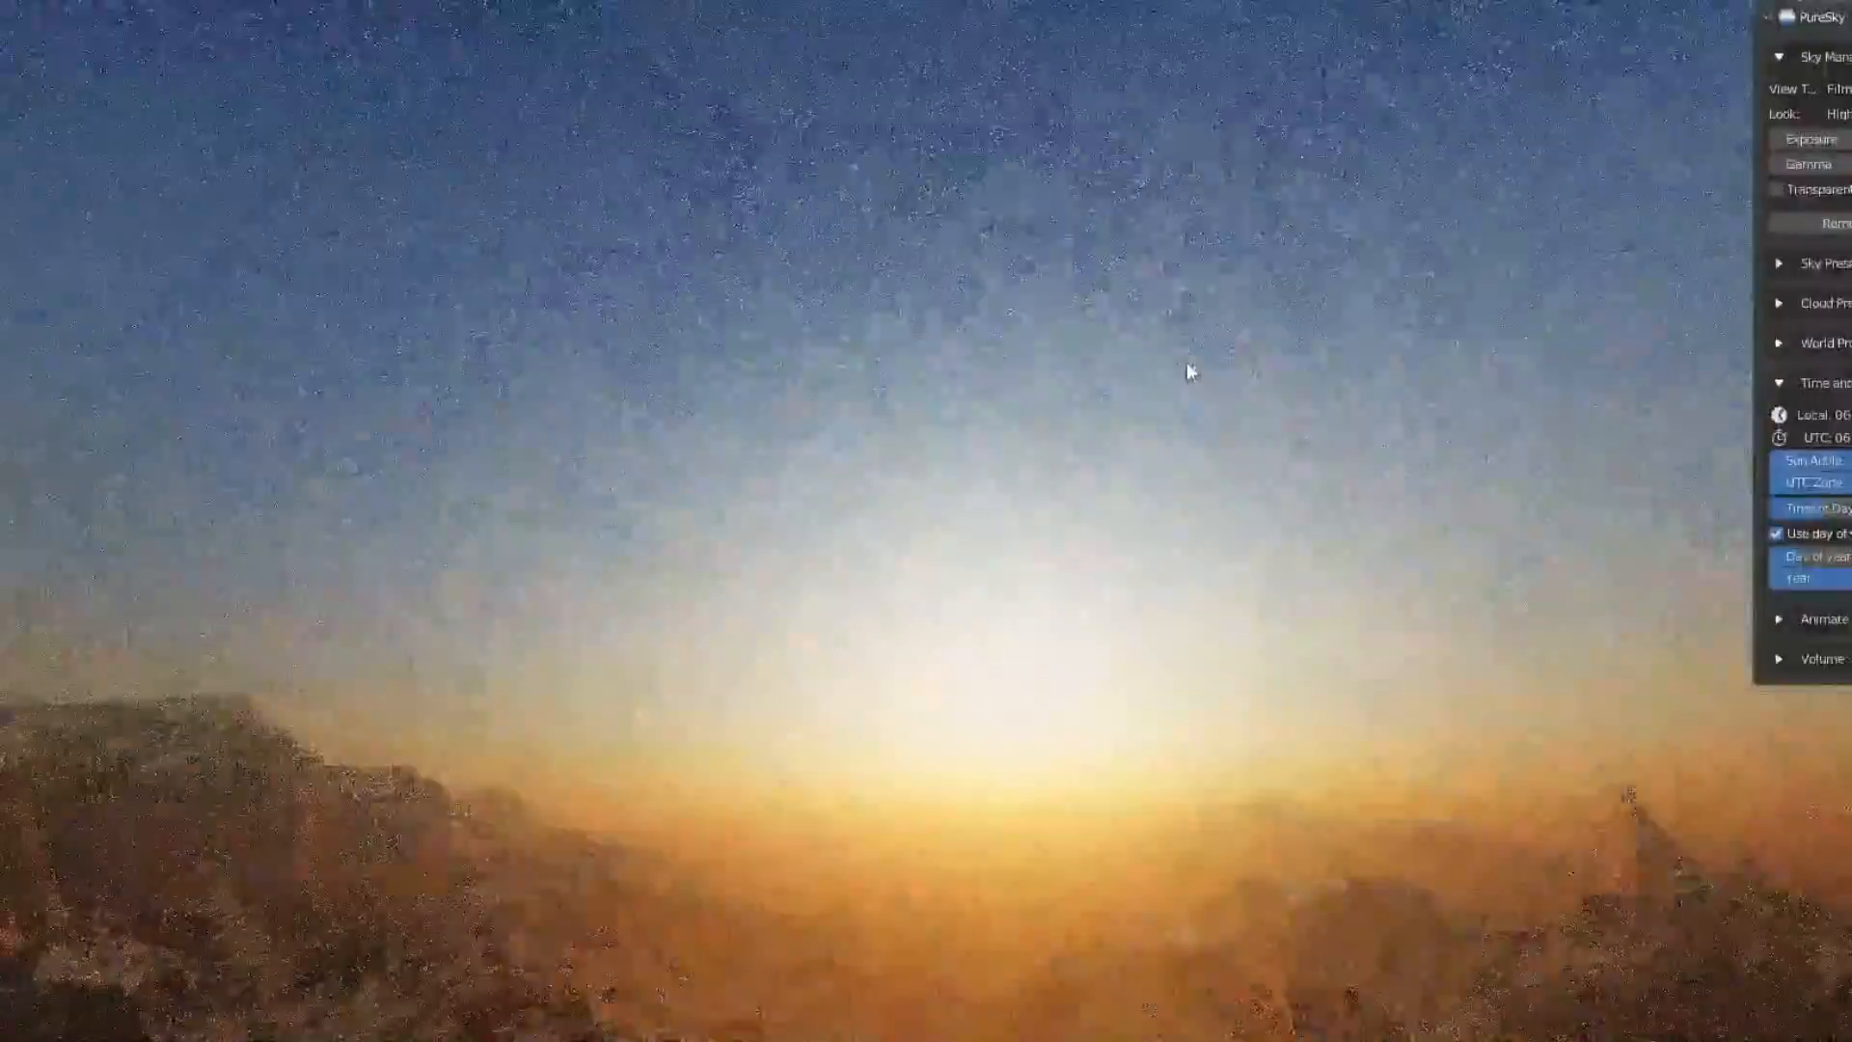
Set up a PureSky night sky with the Milky Way and raised Aurora Borealis.
left_click(1780, 56)
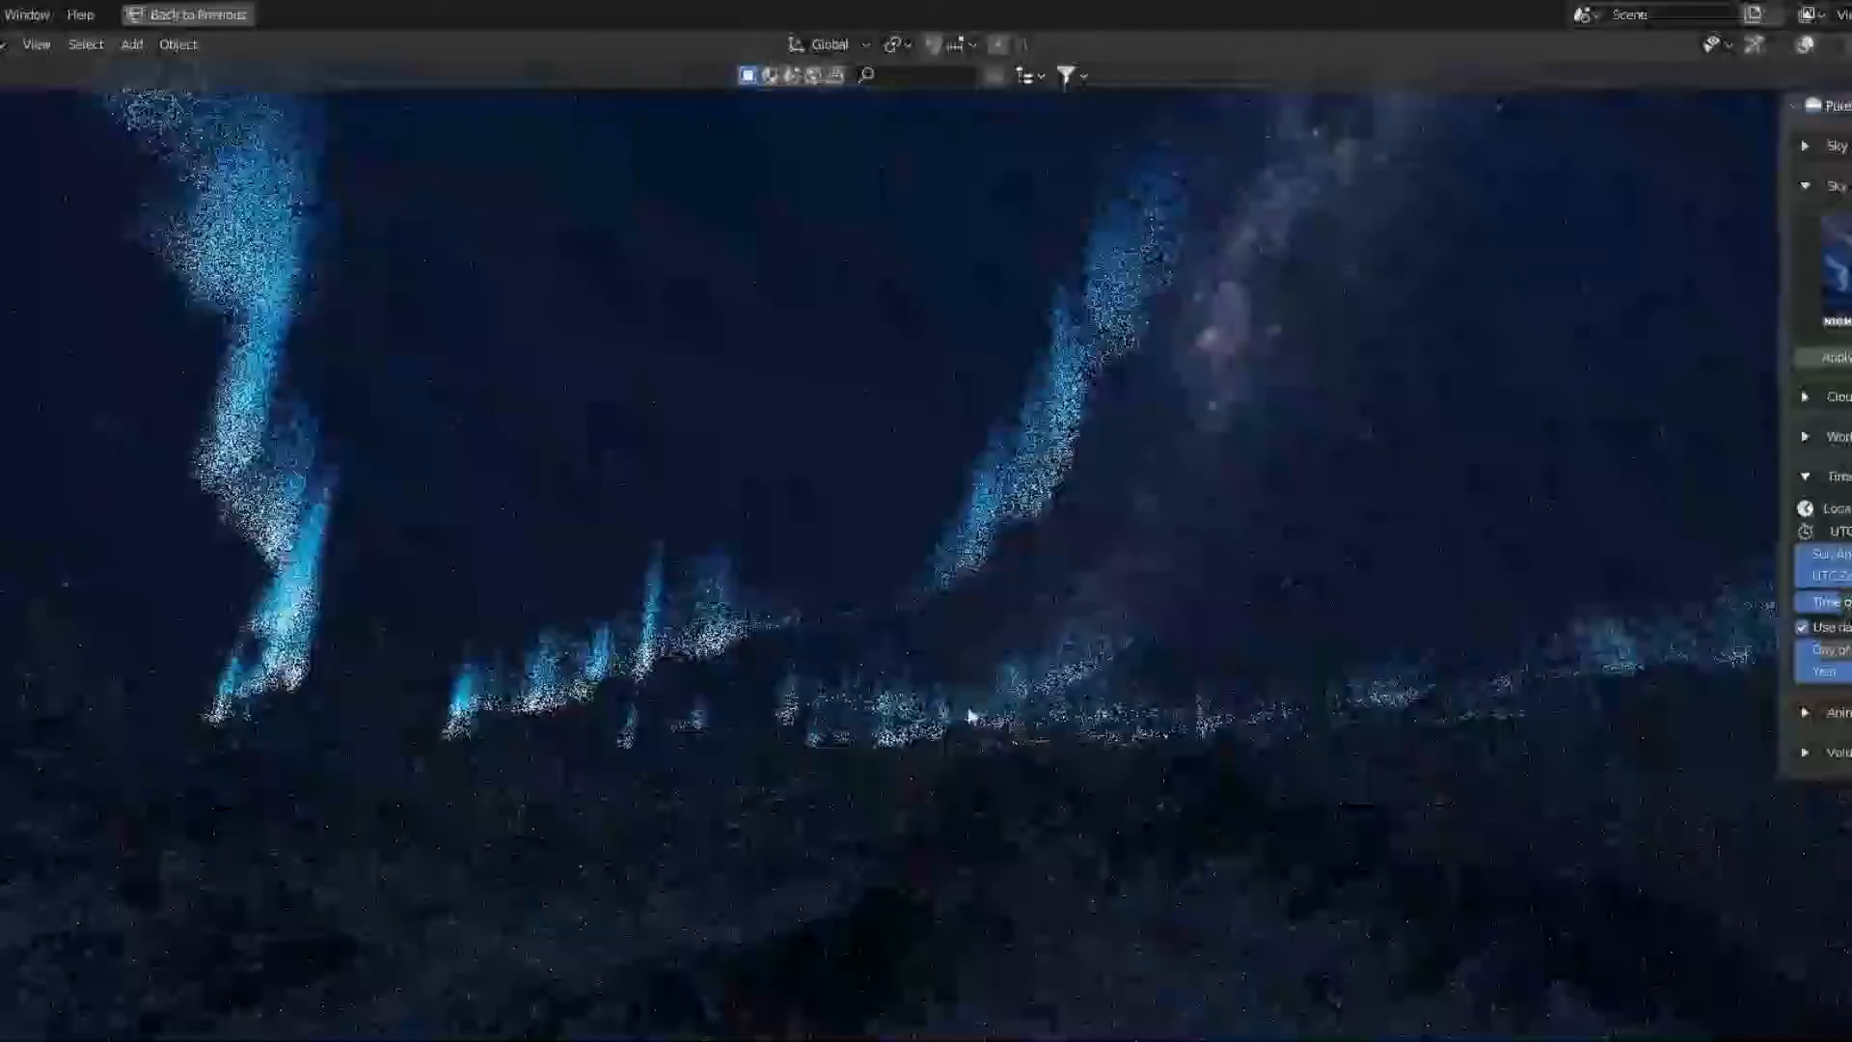
Apply the DAY sky and CUMULUS cloud presets and increase the atmosphere.
left_click(1456, 356)
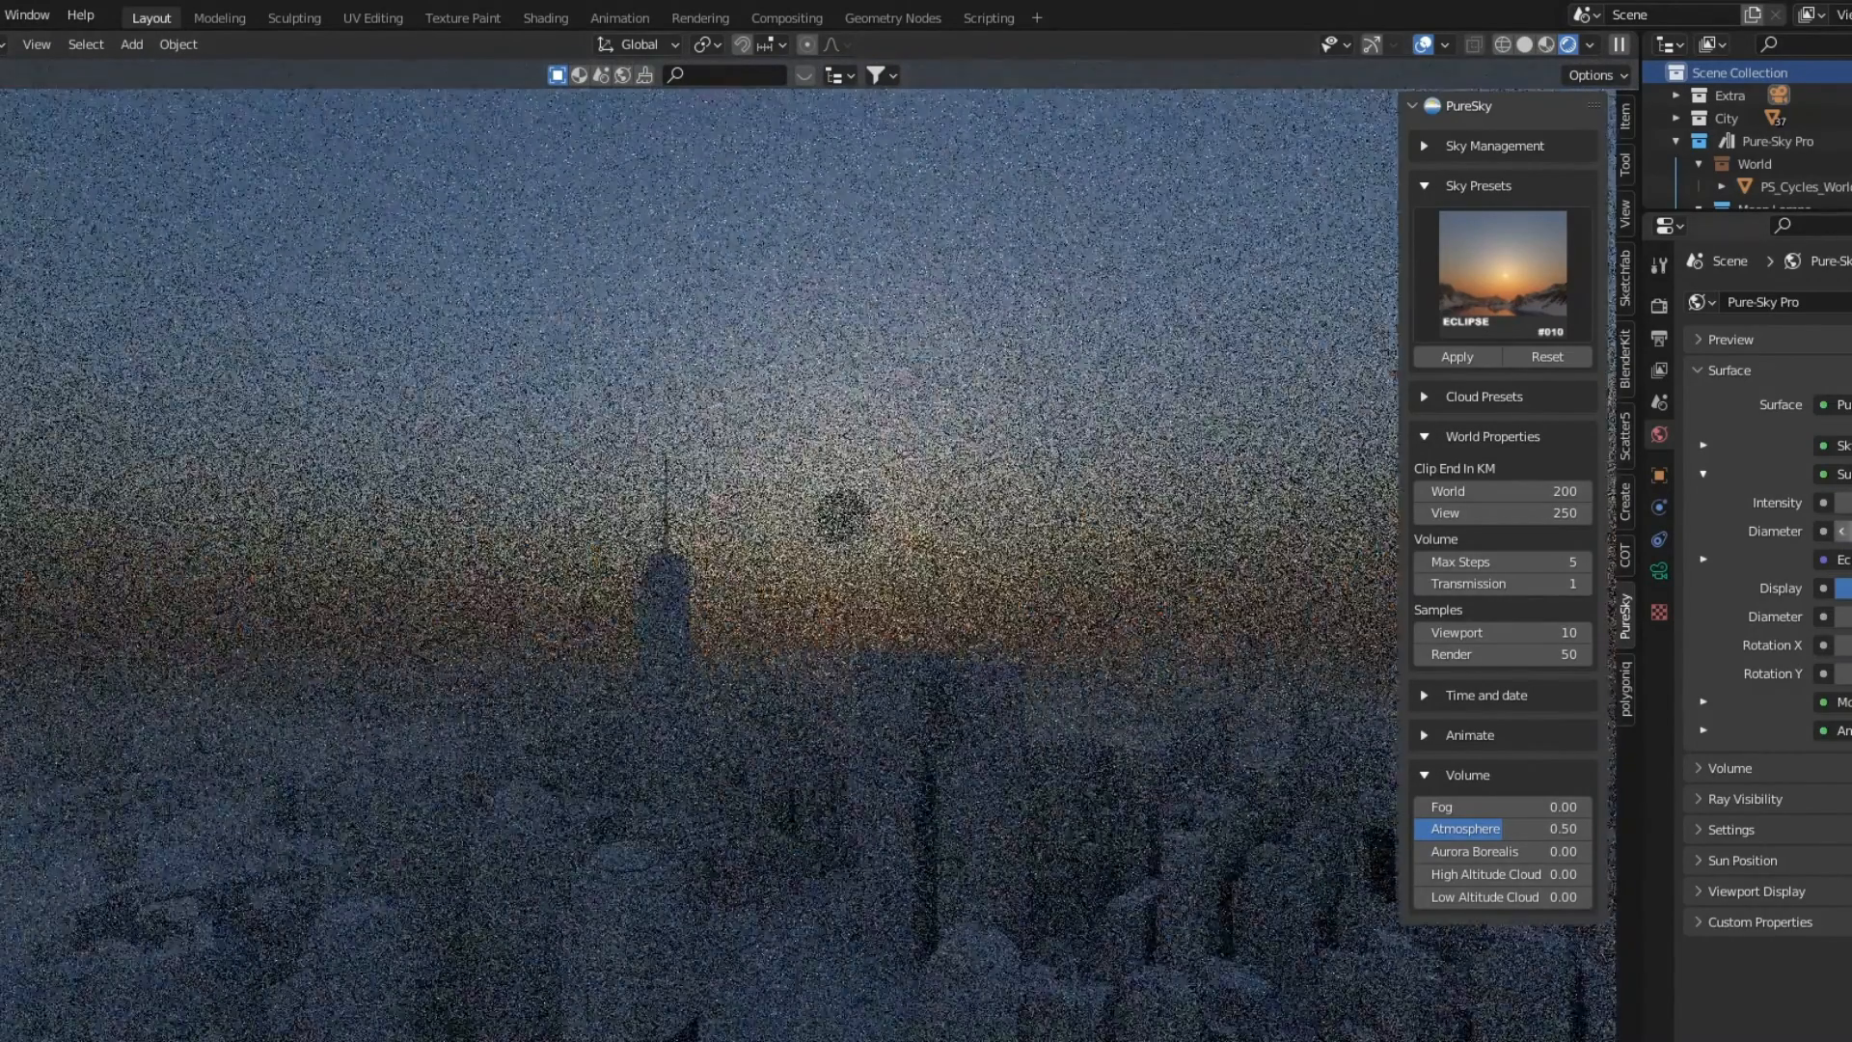
left_click(1500, 827)
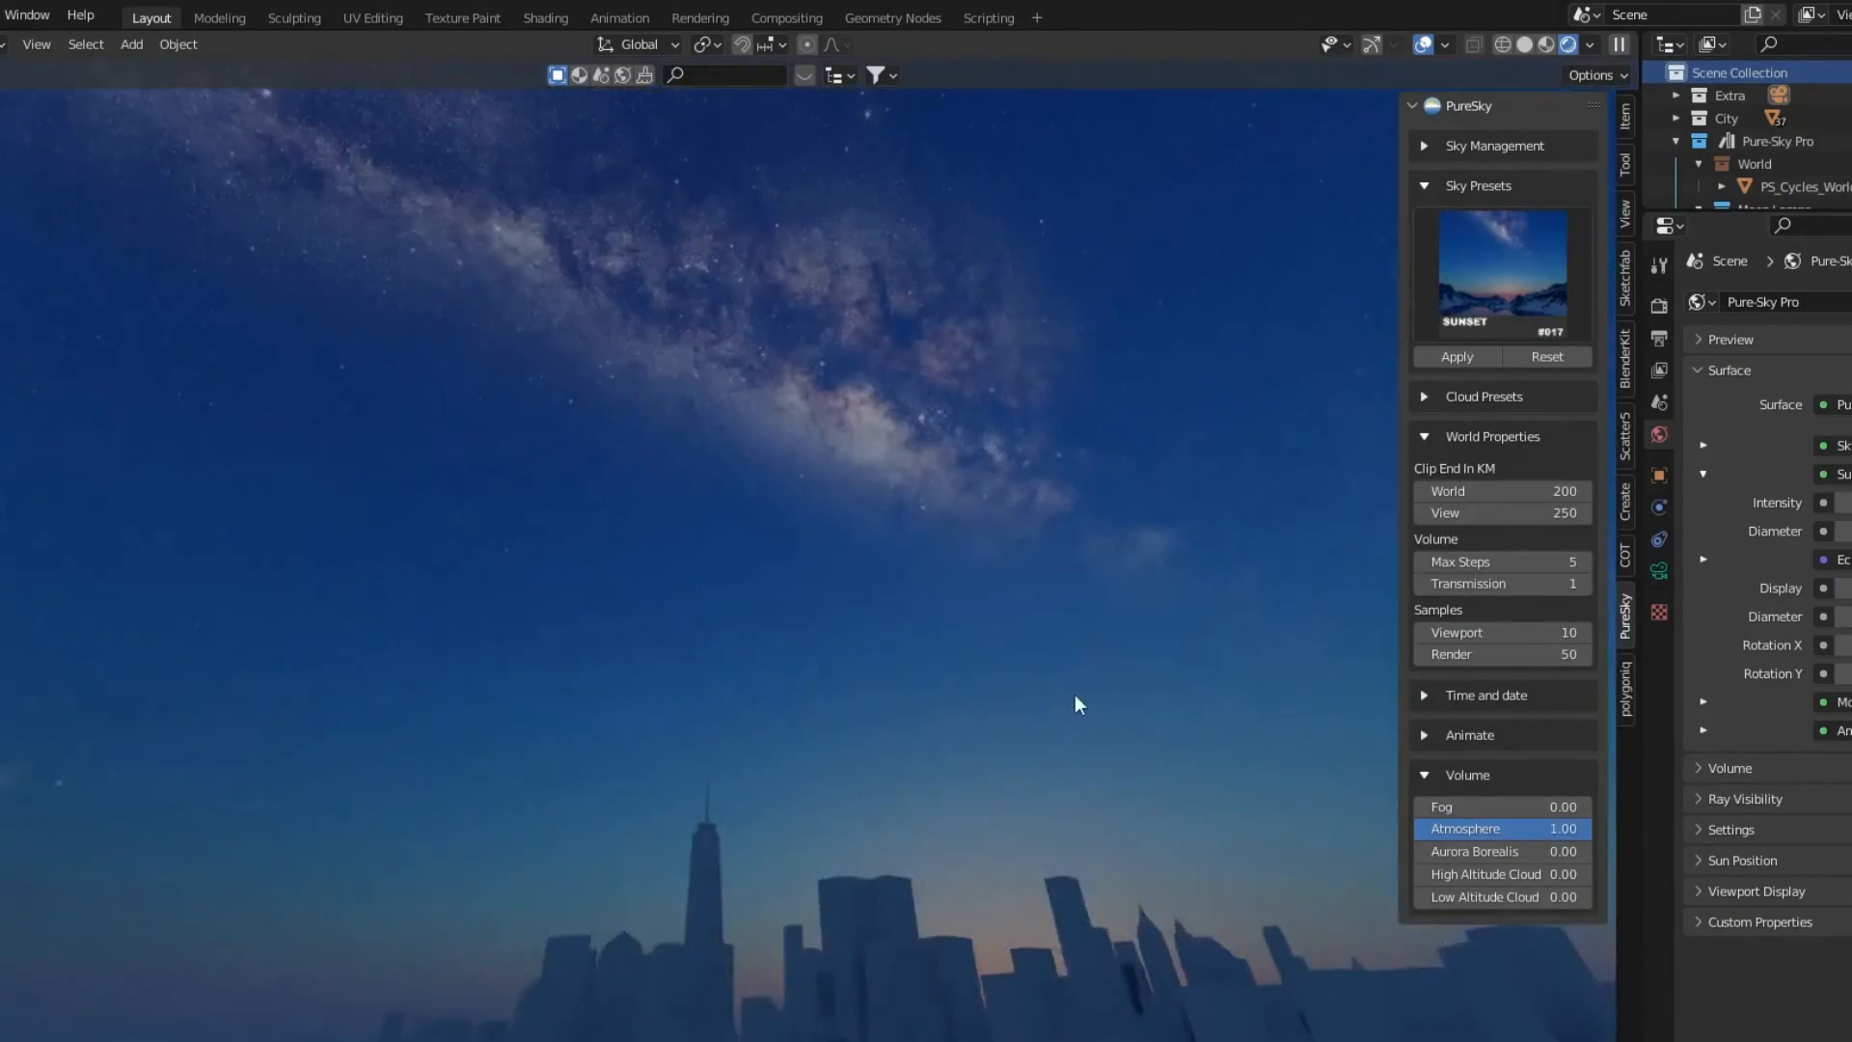
triple_click(1501, 632)
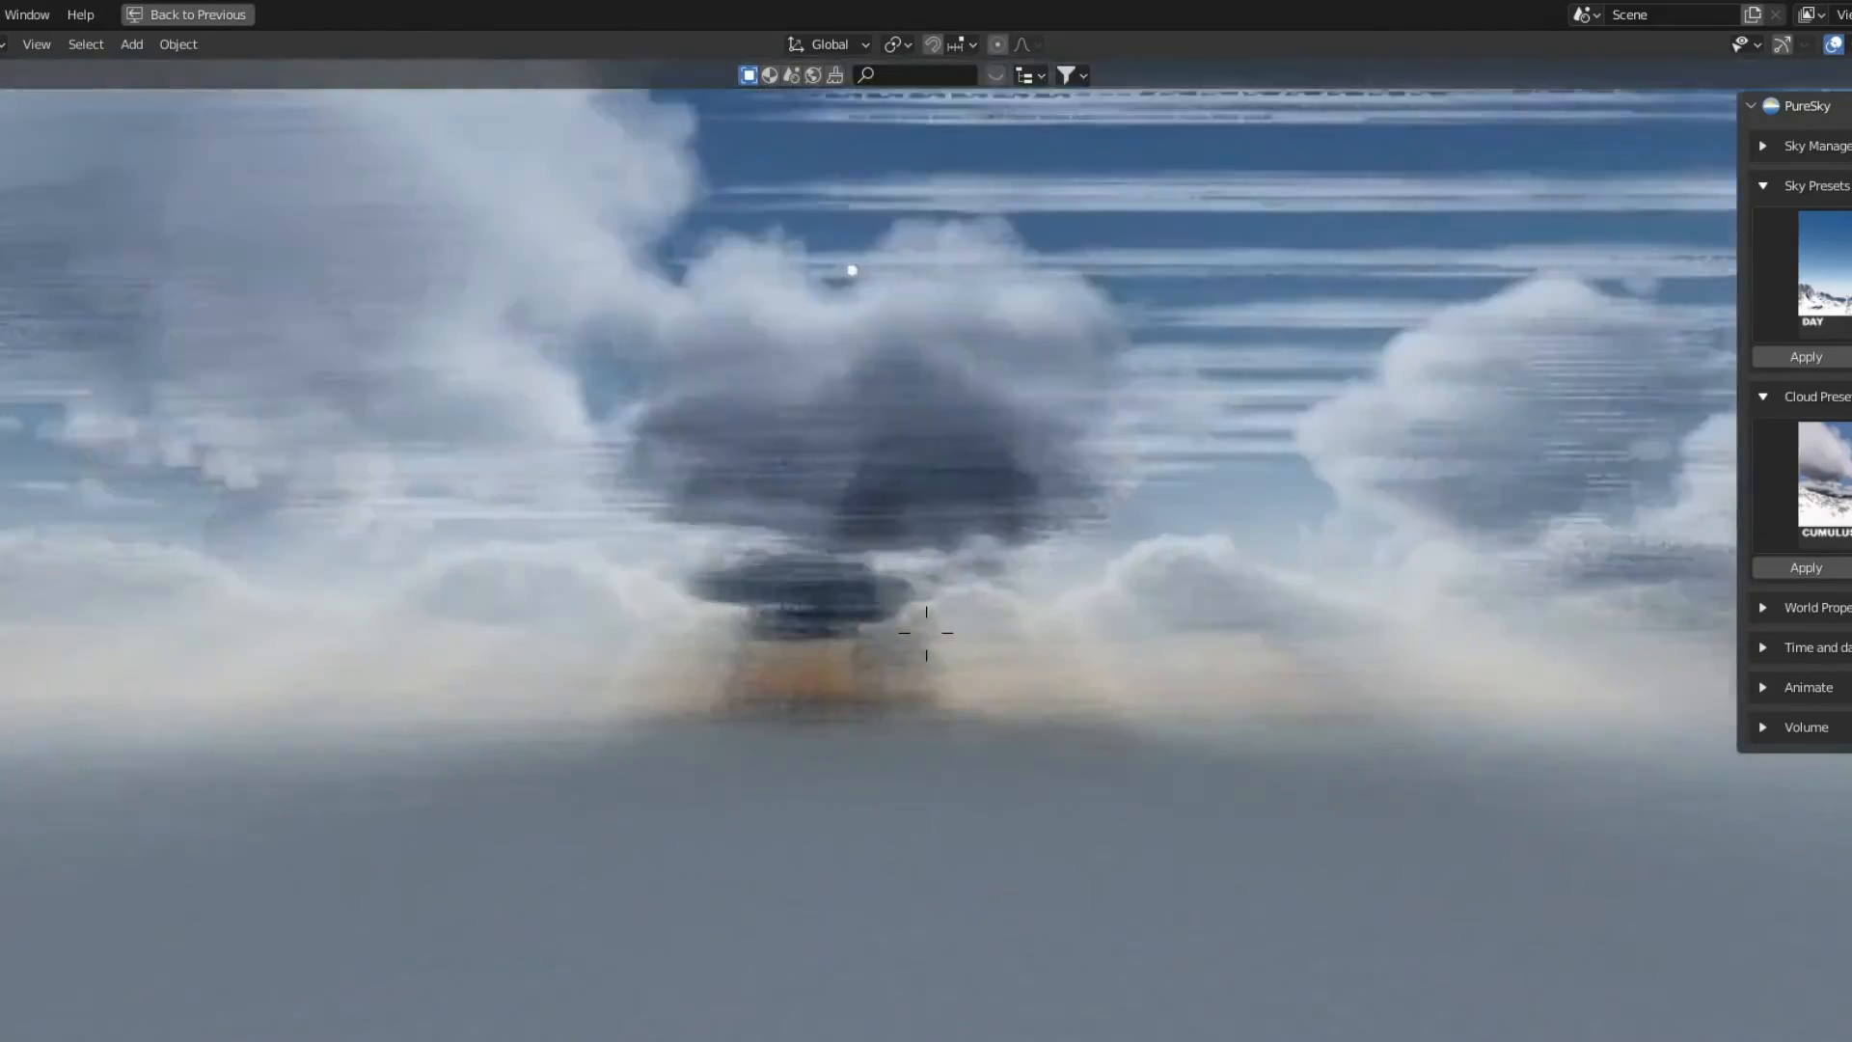
Adjust the sky's Time of Day toward sunrise and expand the world clipping and sampling settings.
left_click(1808, 646)
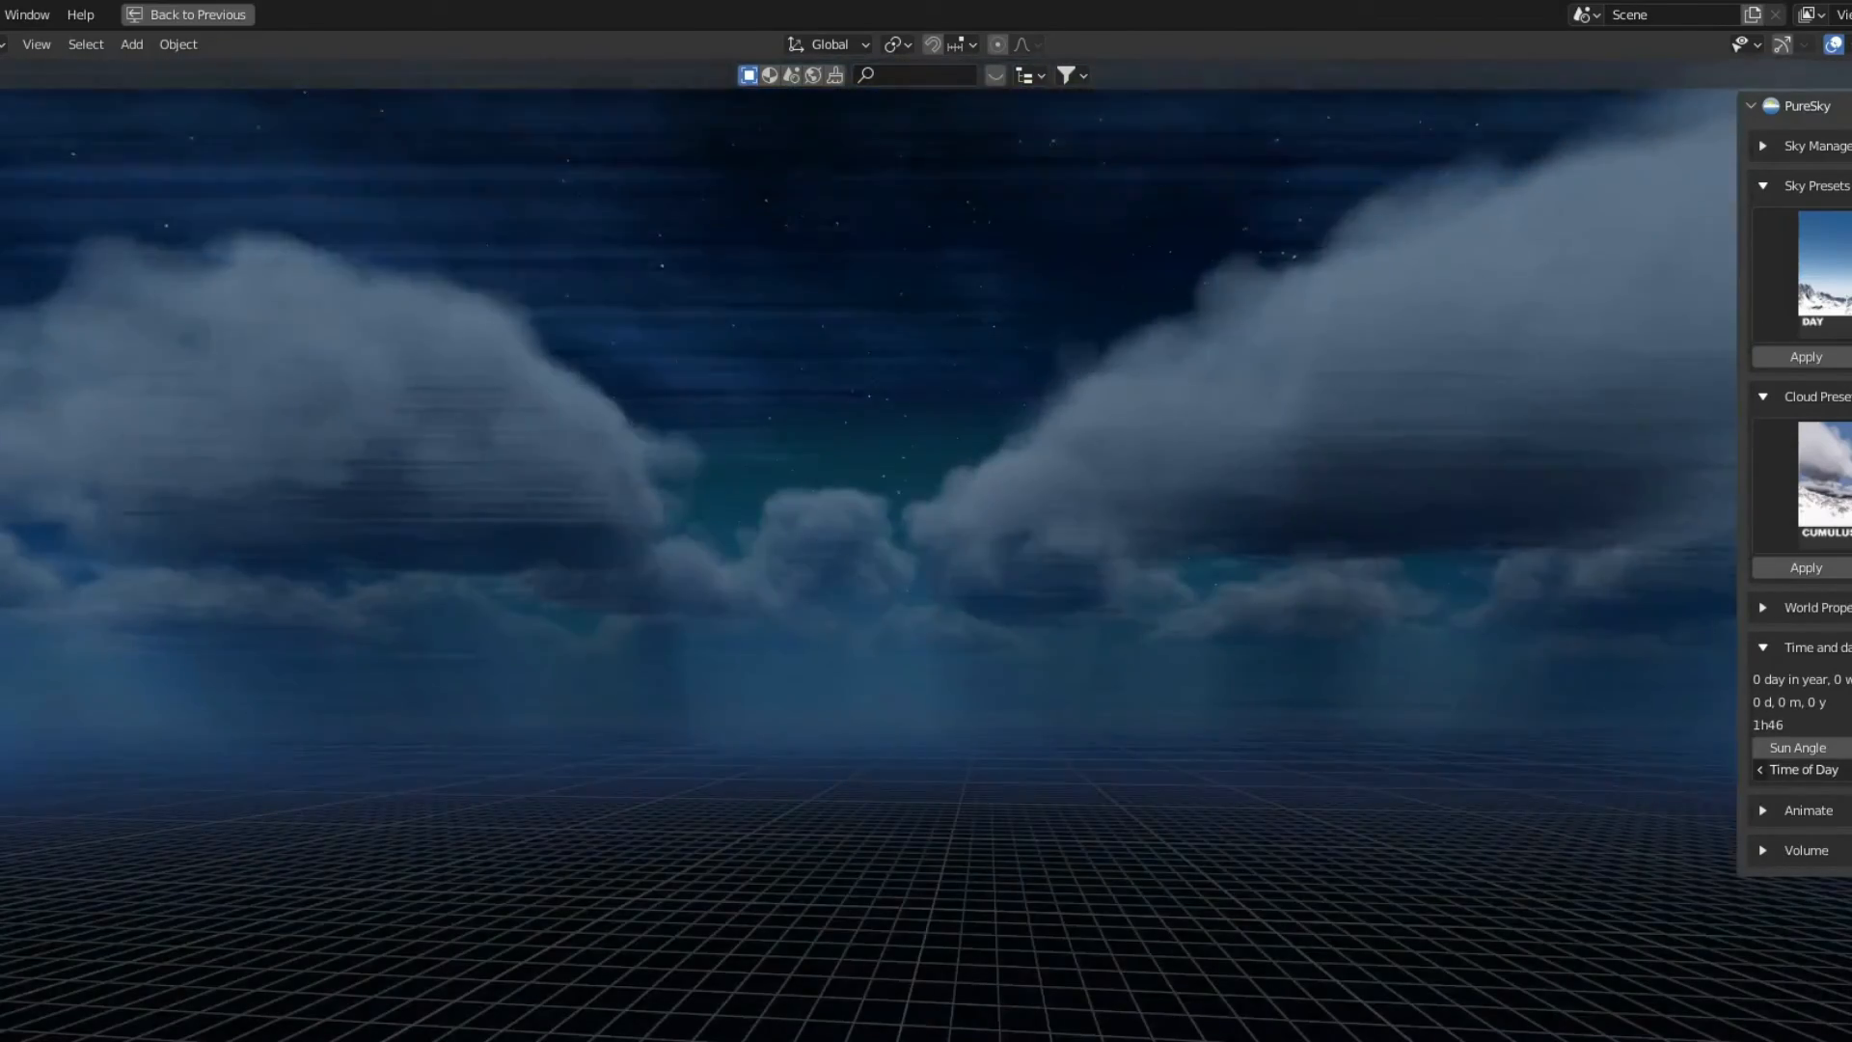
left_click(1804, 770)
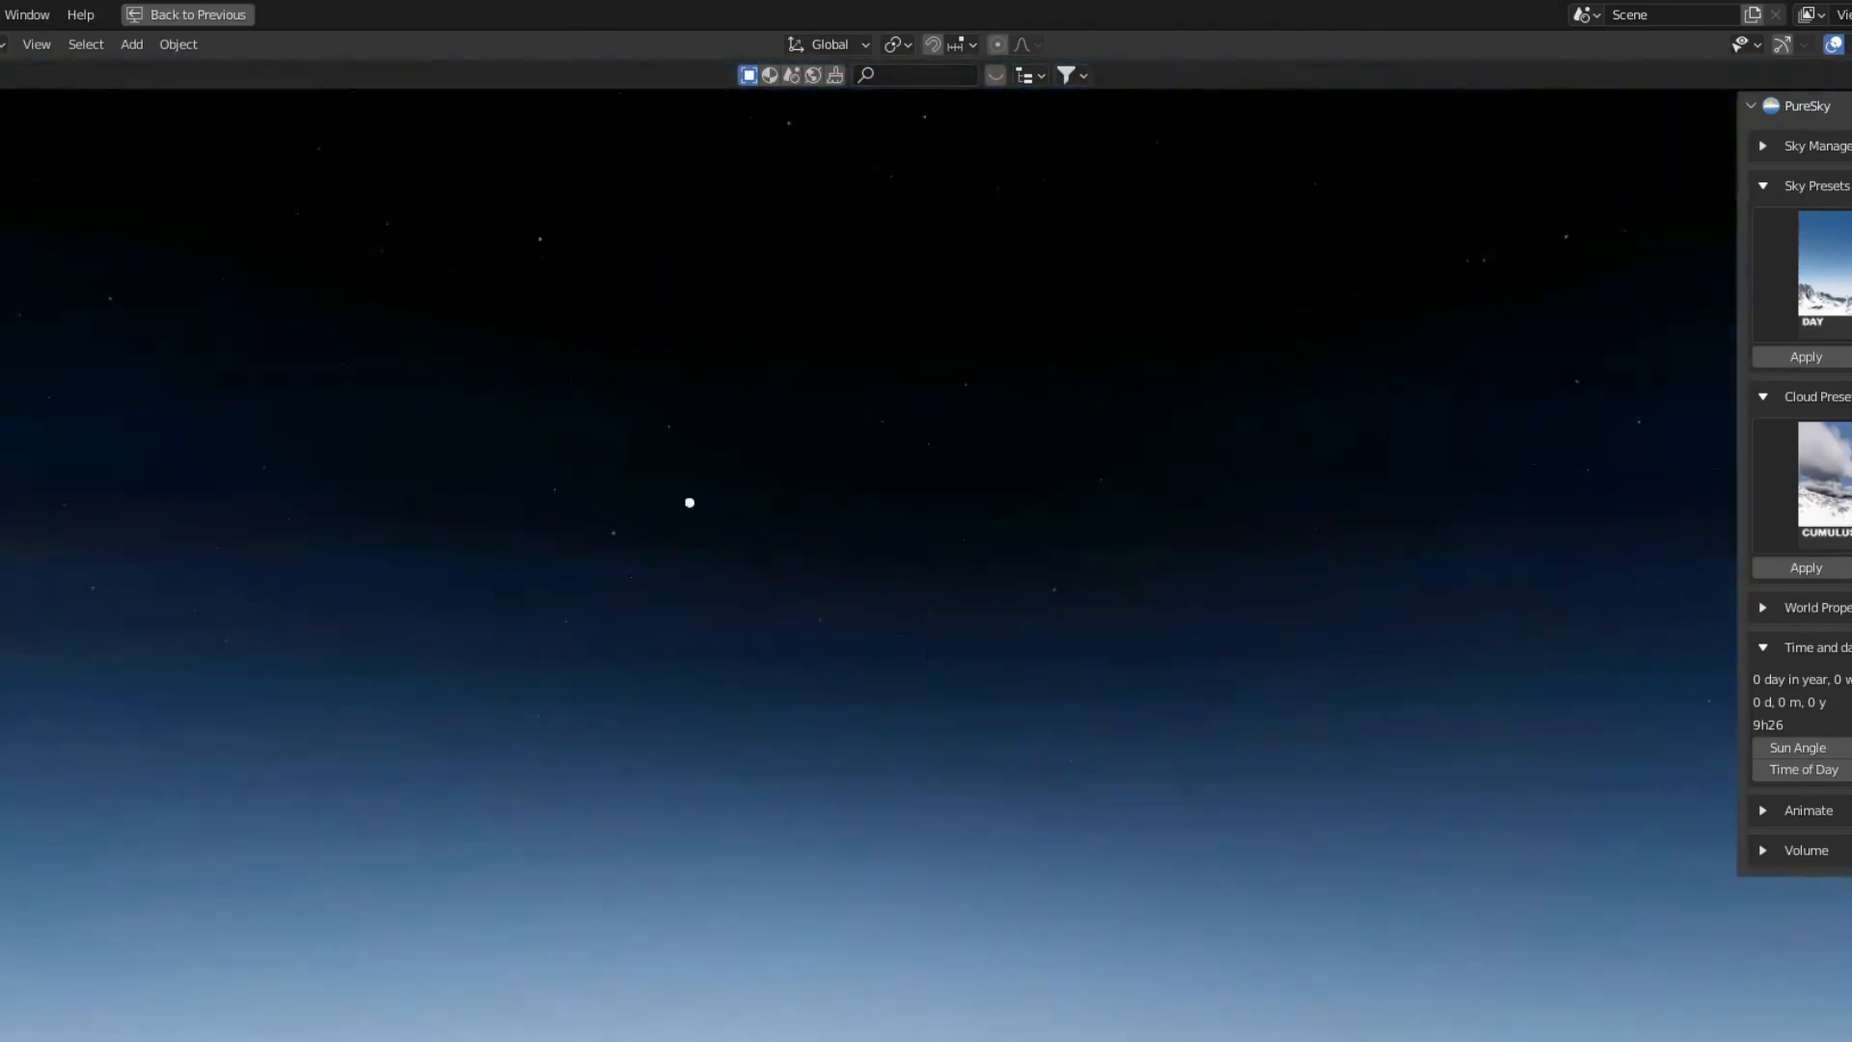
left_click(186, 14)
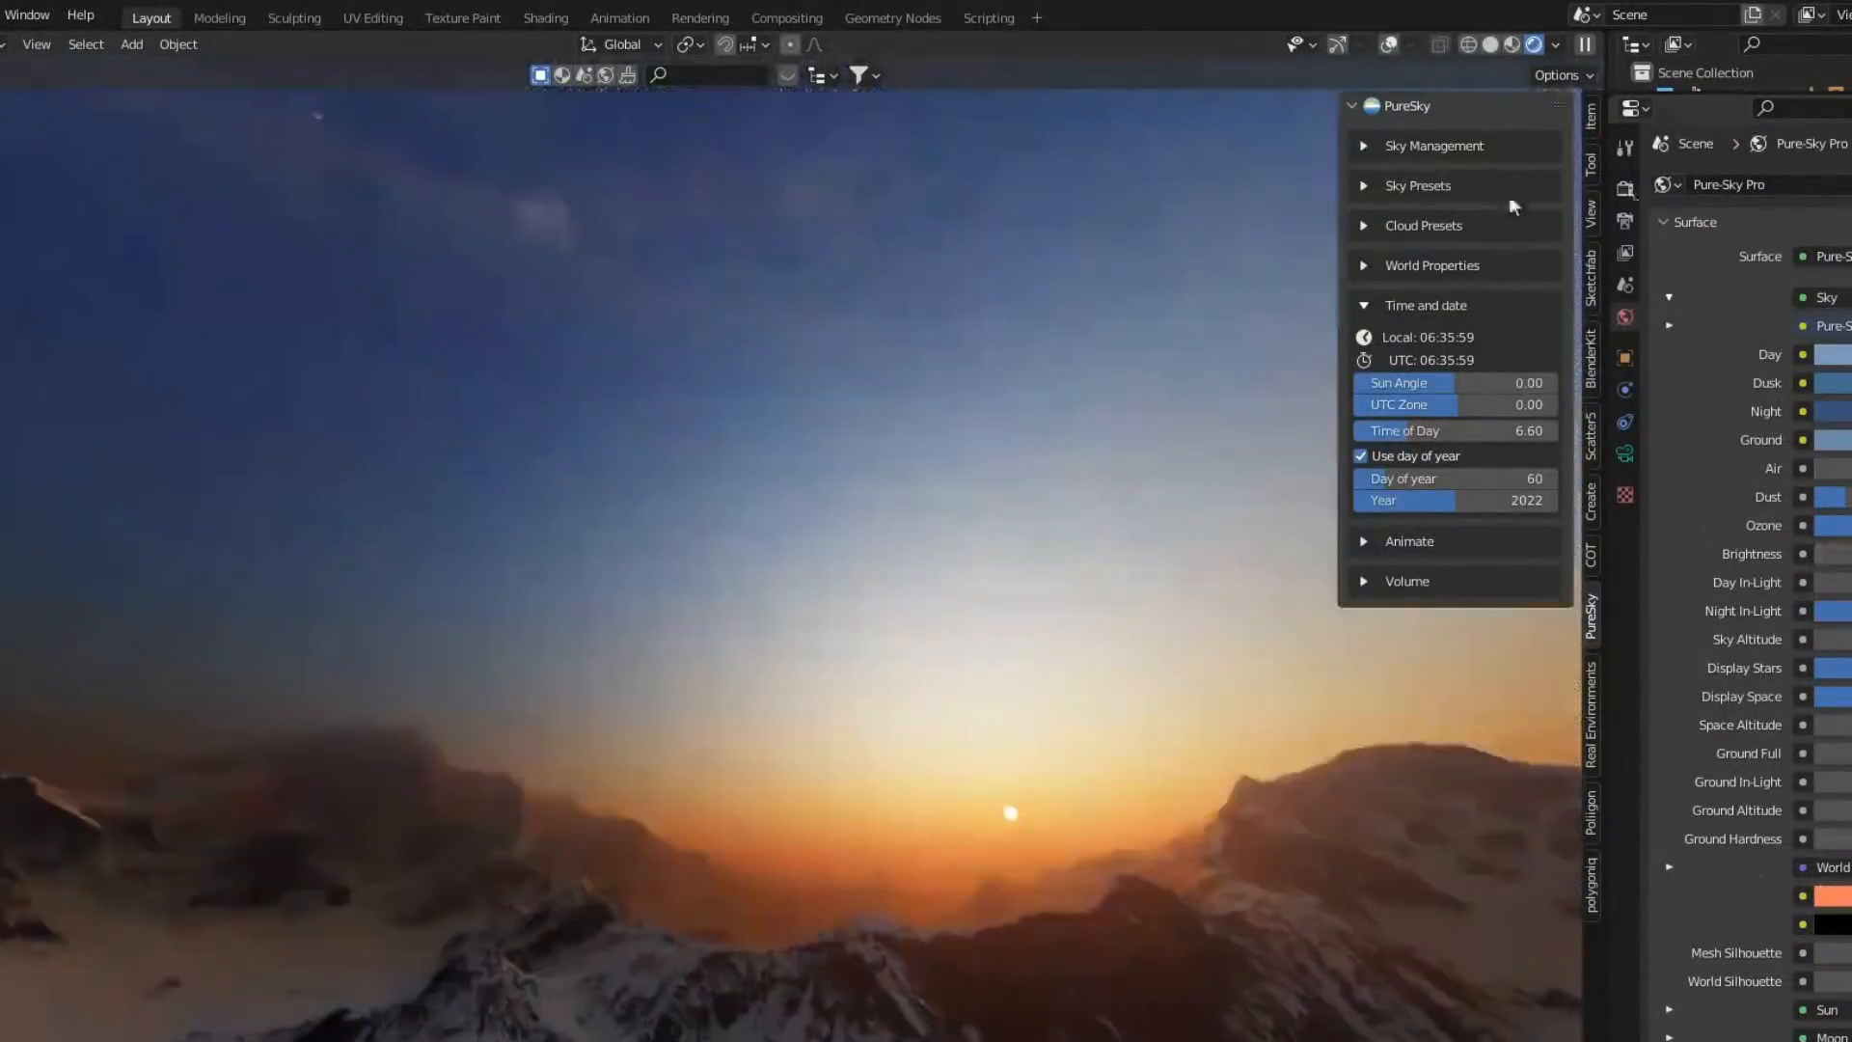
left_click(1431, 264)
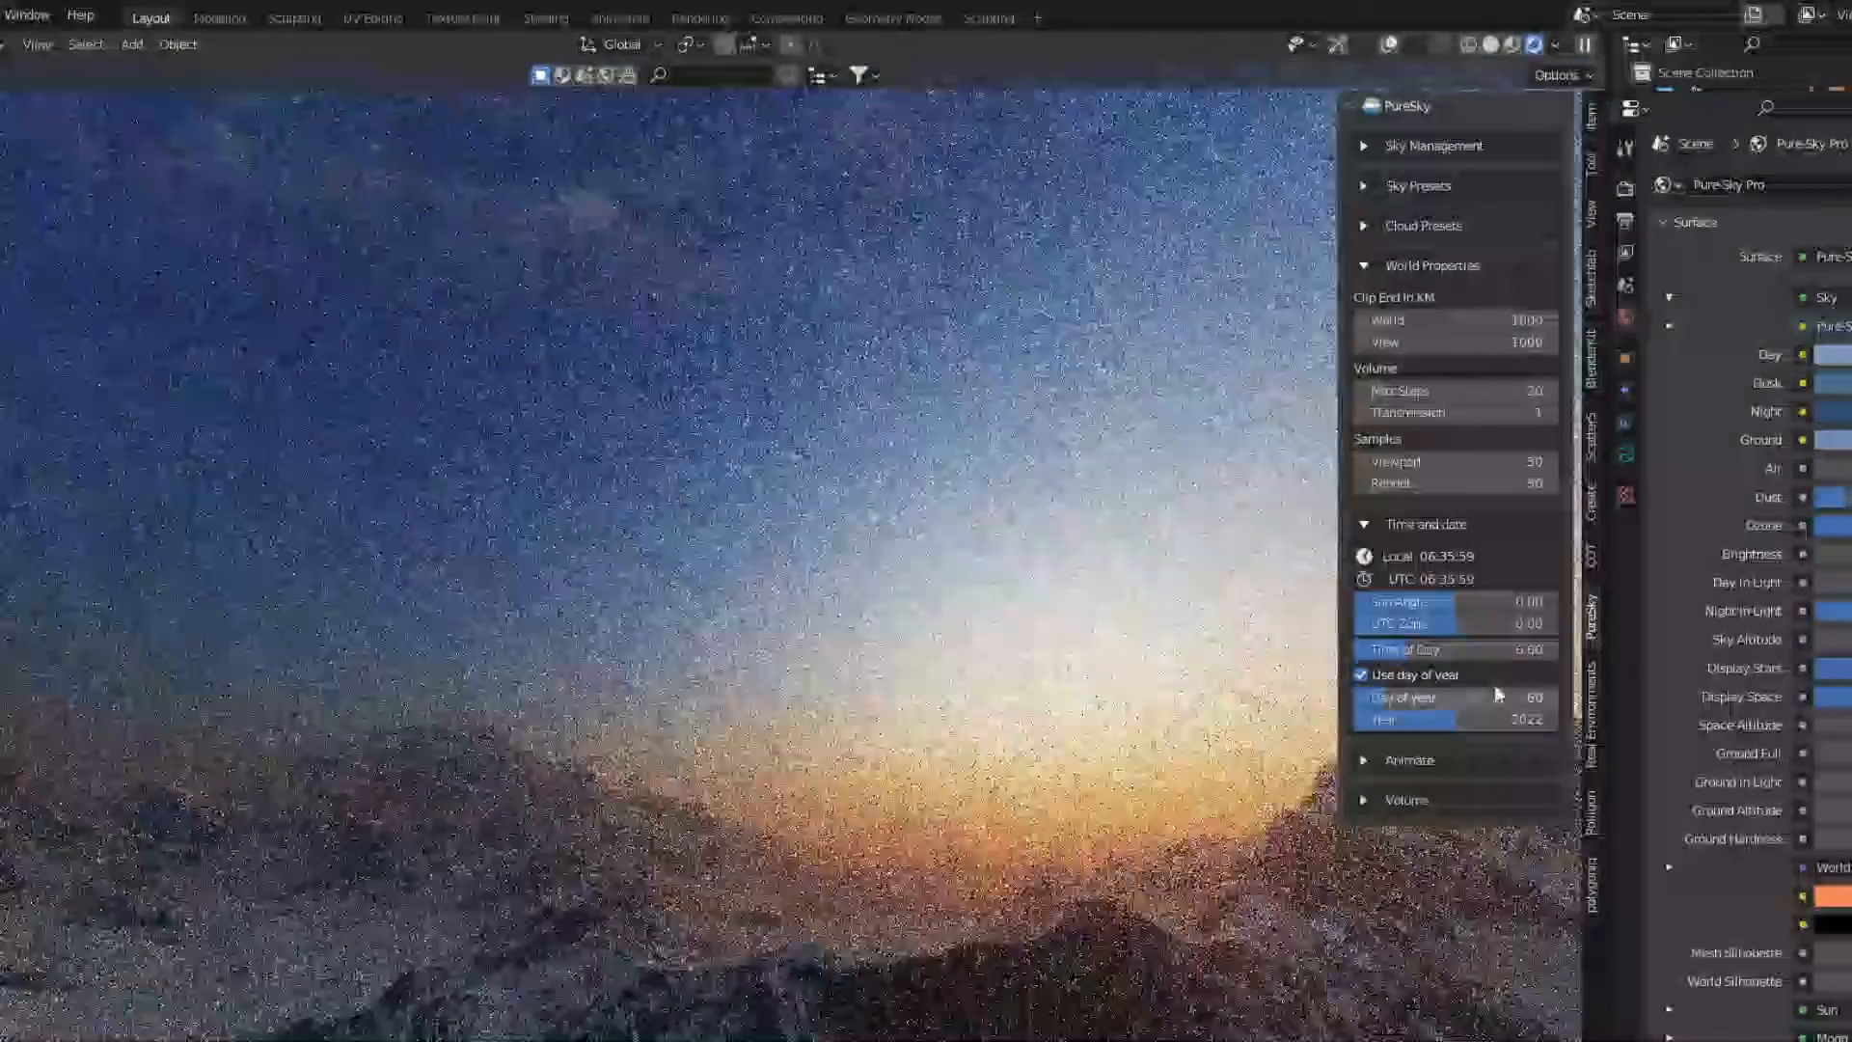